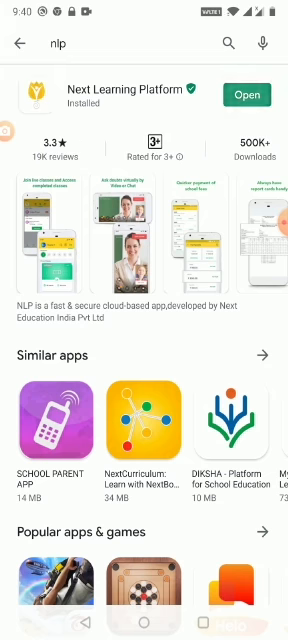
Step: Launch Next Learning Platform from its Play Store listing and enter school code vvehs
left_click(244, 94)
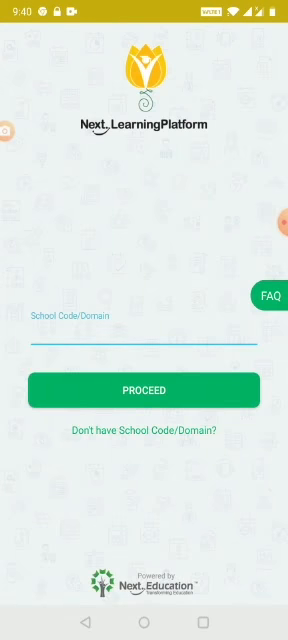
left_click(144, 330)
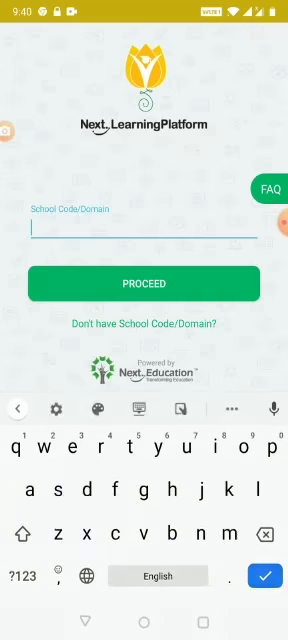
type("vvehs")
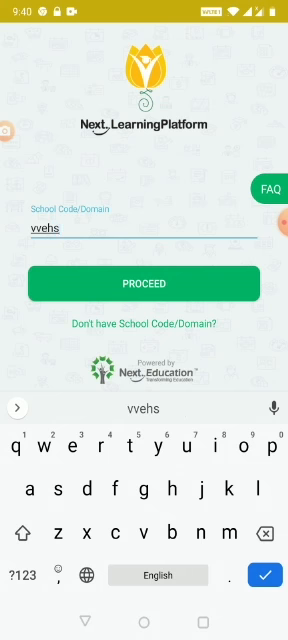
Step: Submit school code vvehs to load the Vidya Vihar English School sign-in screen
left_click(144, 284)
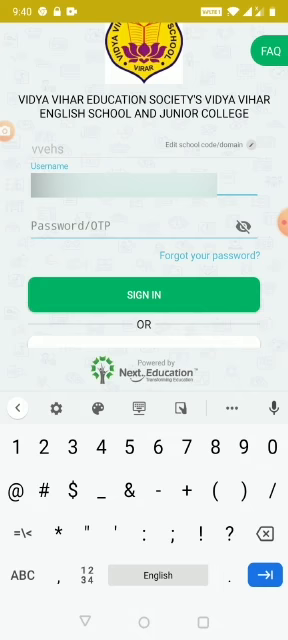
Step: Start forgot-password recovery and send an OTP to the registered mobile number
left_click(212, 244)
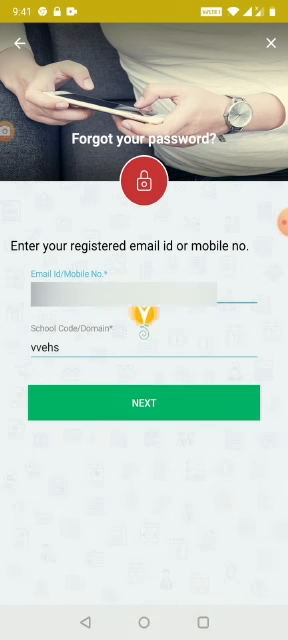
left_click(144, 404)
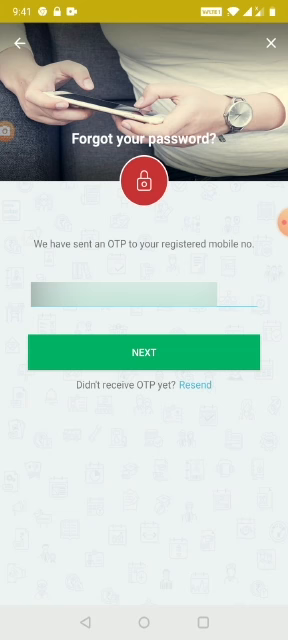
left_click(144, 292)
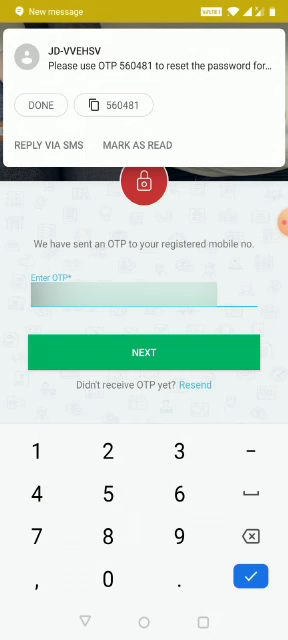
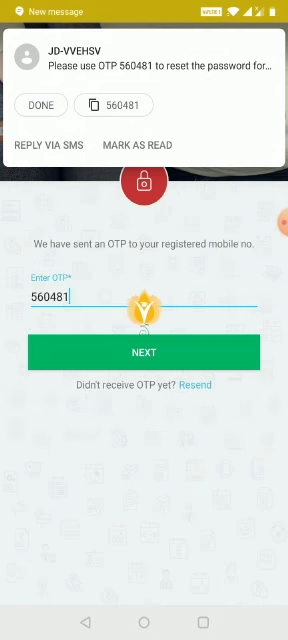
left_click(144, 352)
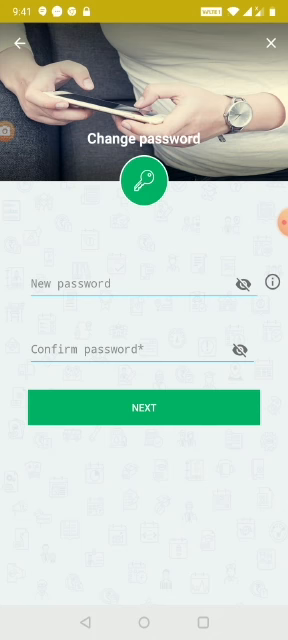
Step: Enter and save the new confirmed password, then continue past the success message
left_click(130, 284)
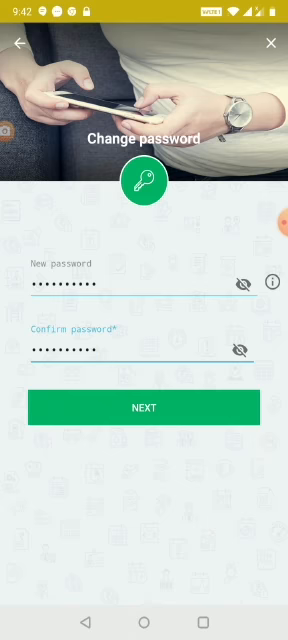
left_click(144, 408)
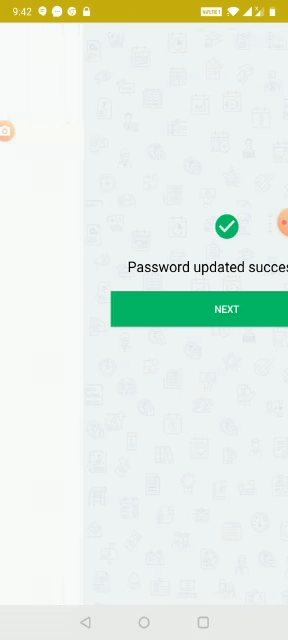
left_click(224, 308)
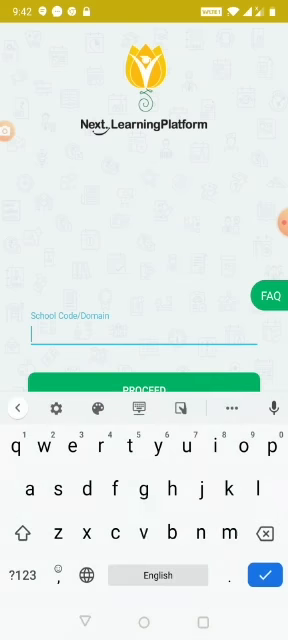
Step: Re-enter school code vvehs to return to the Vidya Vihar sign-in screen
type("vvehs")
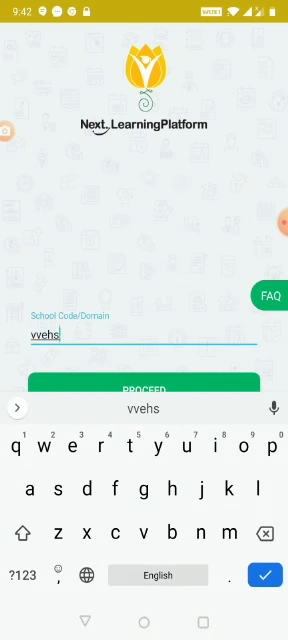
left_click(144, 388)
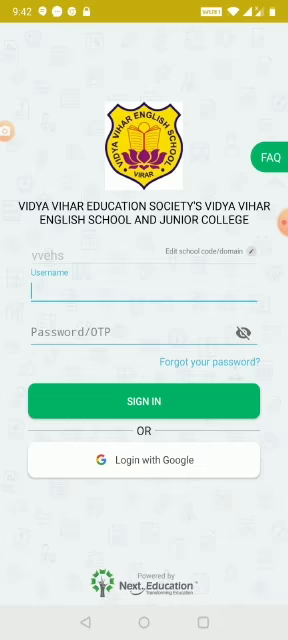